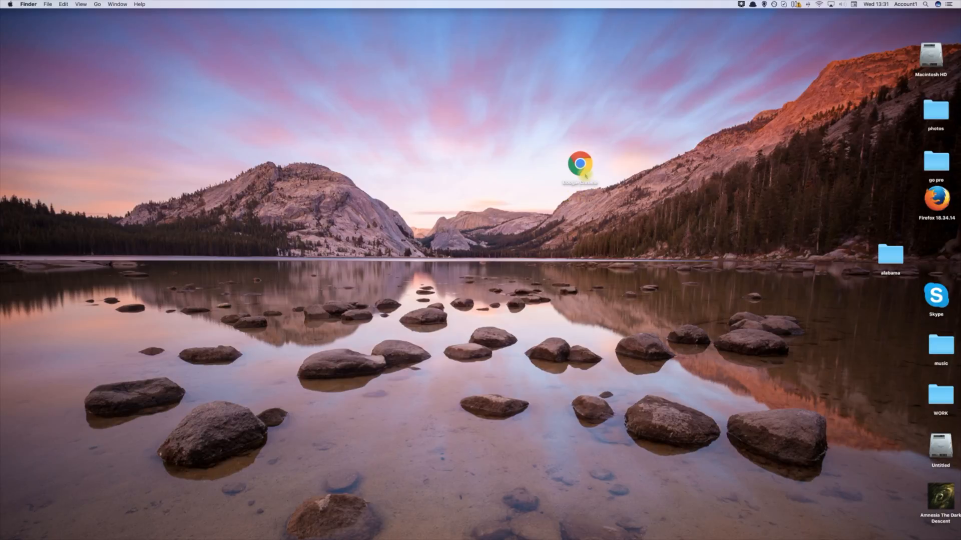
Launch Google Chrome from its desktop icon in Finder.
{"action": "double_click", "coordinate": [578, 160]}
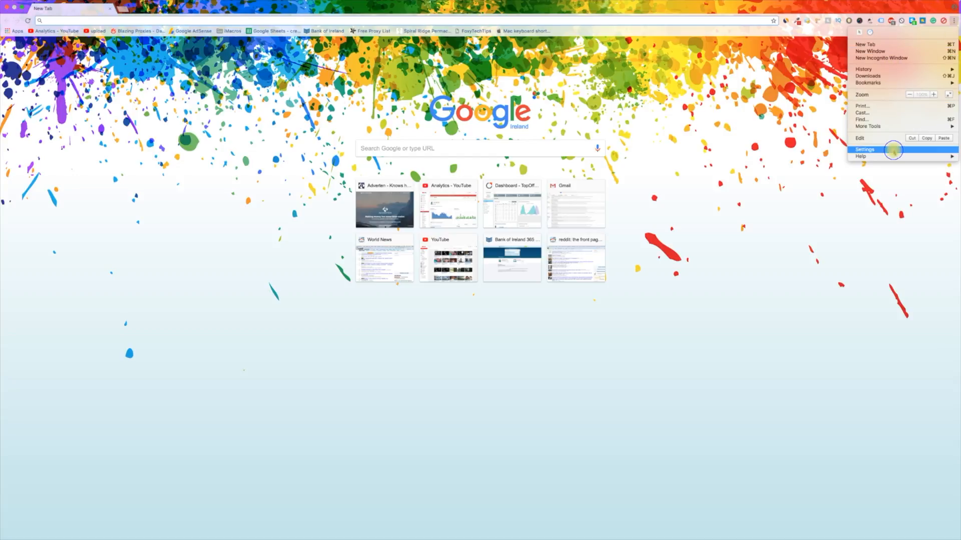
Show Chrome's advanced settings down to the Privacy and security section.
{"action": "left_click", "coordinate": [864, 150]}
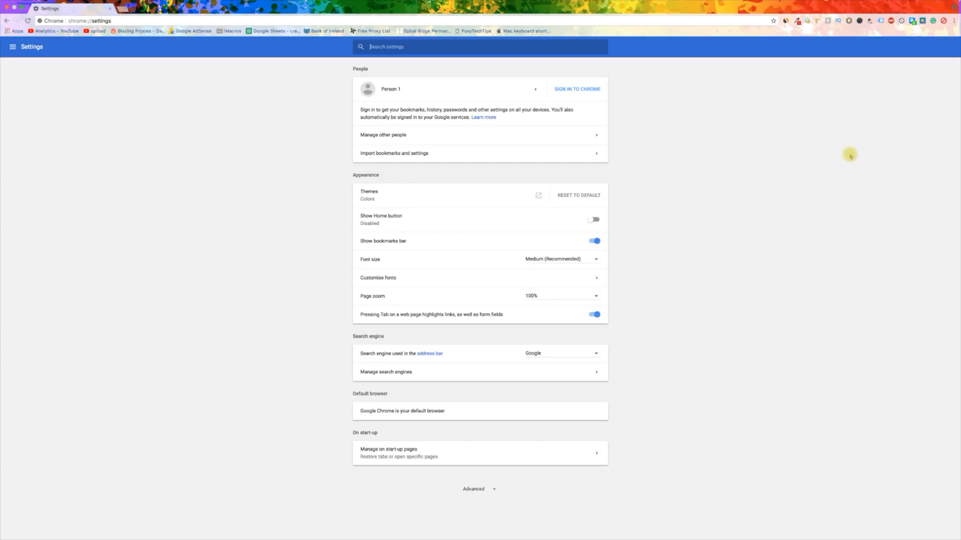
{"action": "mouse_move", "coordinate": [639, 484]}
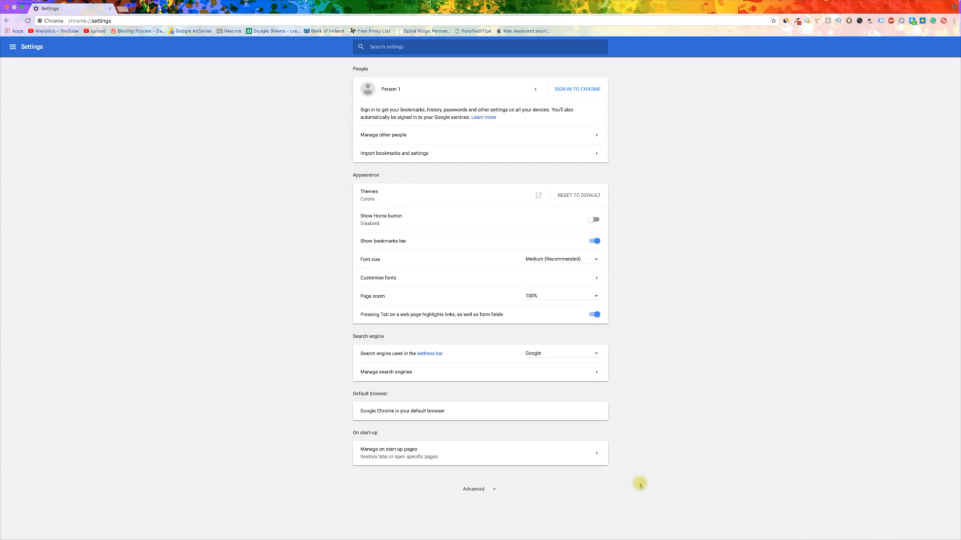
{"action": "left_click", "coordinate": [474, 489]}
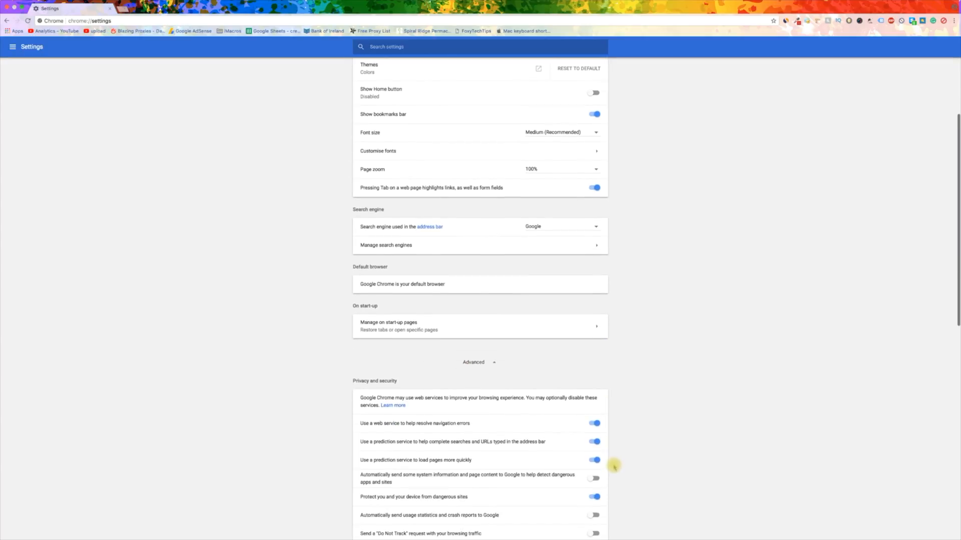
{"action": "scroll", "scroll_direction": "down", "scroll_amount": 3}
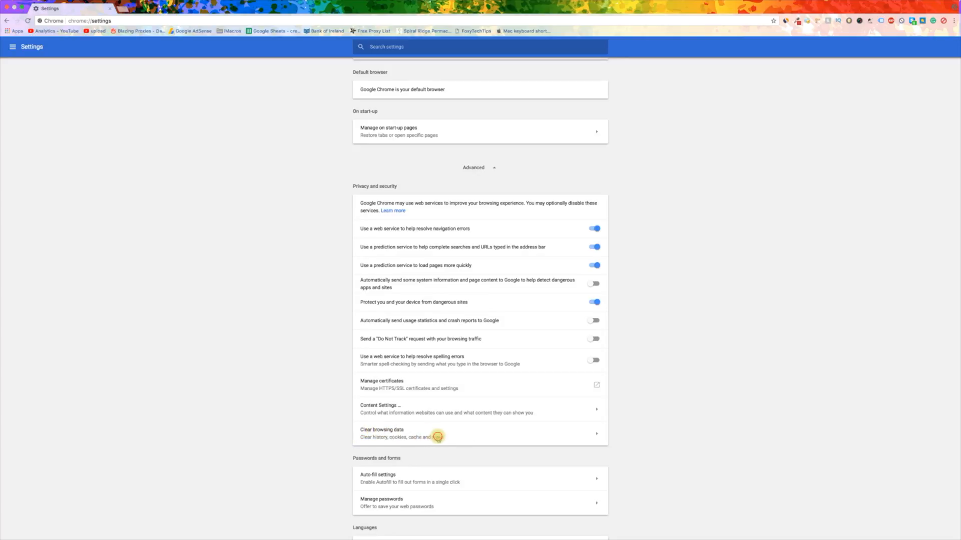
Clear all browsing data types, including history, from the beginning of time.
{"action": "left_click", "coordinate": [382, 432]}
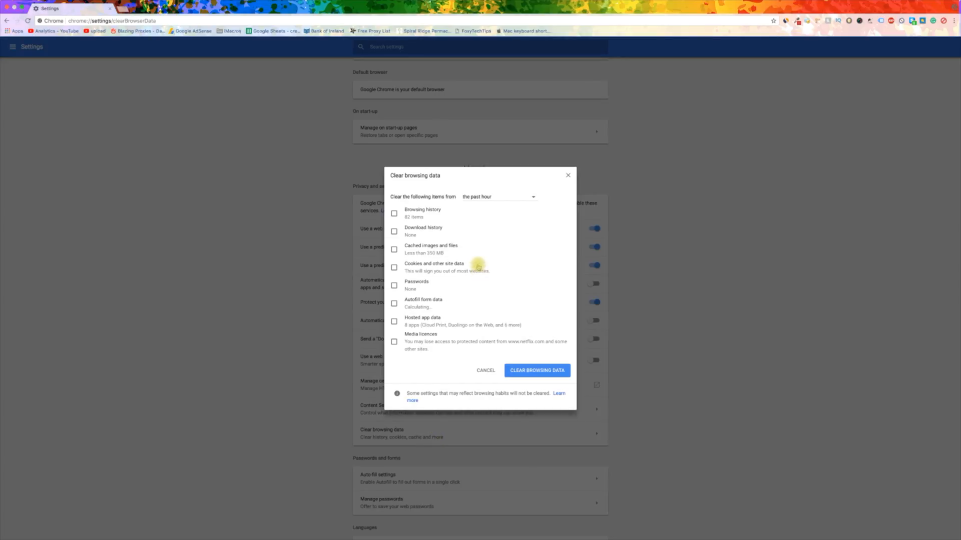
{"action": "mouse_move", "coordinate": [530, 197]}
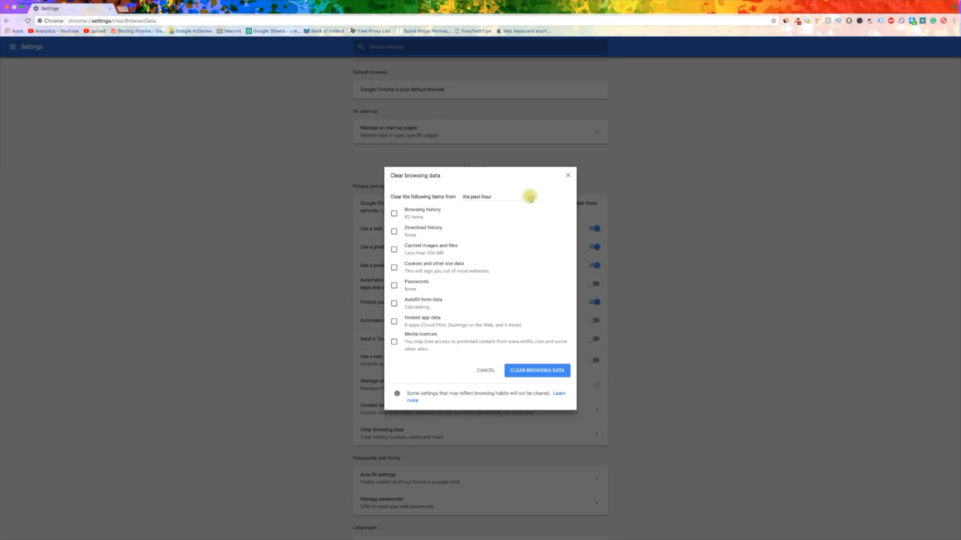
{"action": "left_click", "coordinate": [493, 196]}
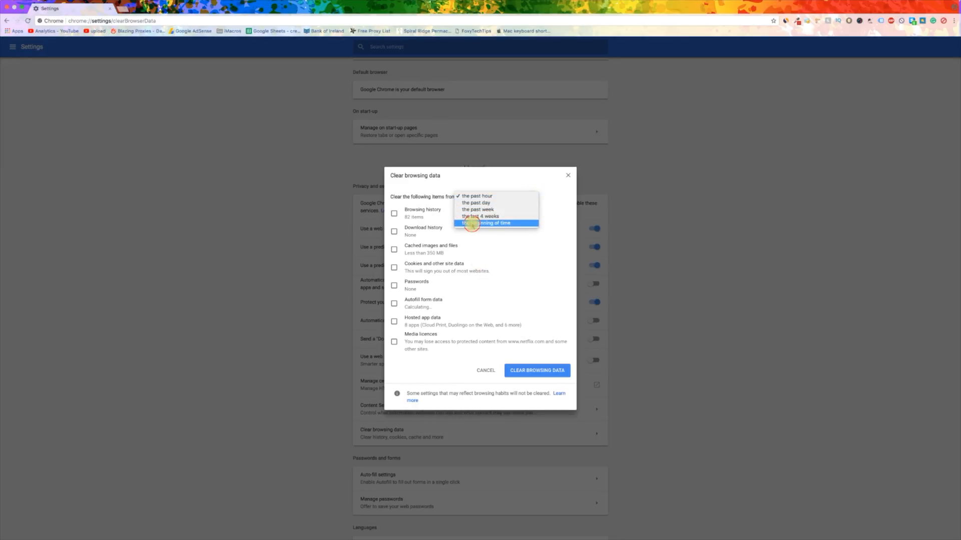
{"action": "left_click", "coordinate": [486, 223]}
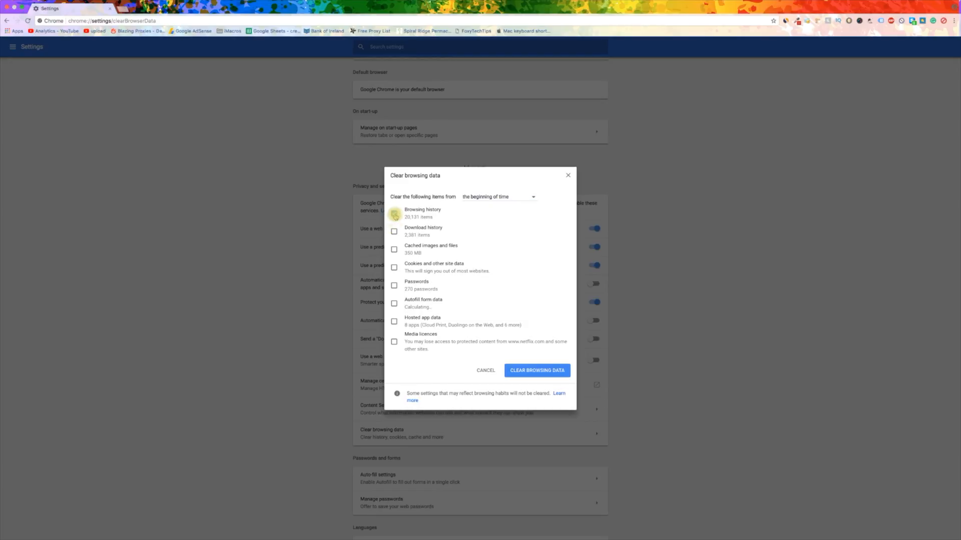
{"action": "left_click", "coordinate": [394, 231]}
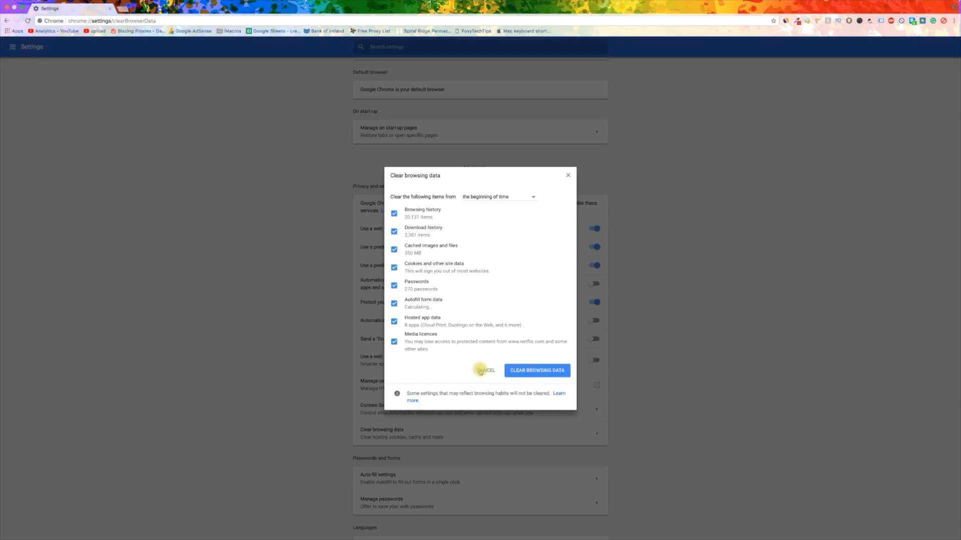
{"action": "left_click", "coordinate": [484, 370]}
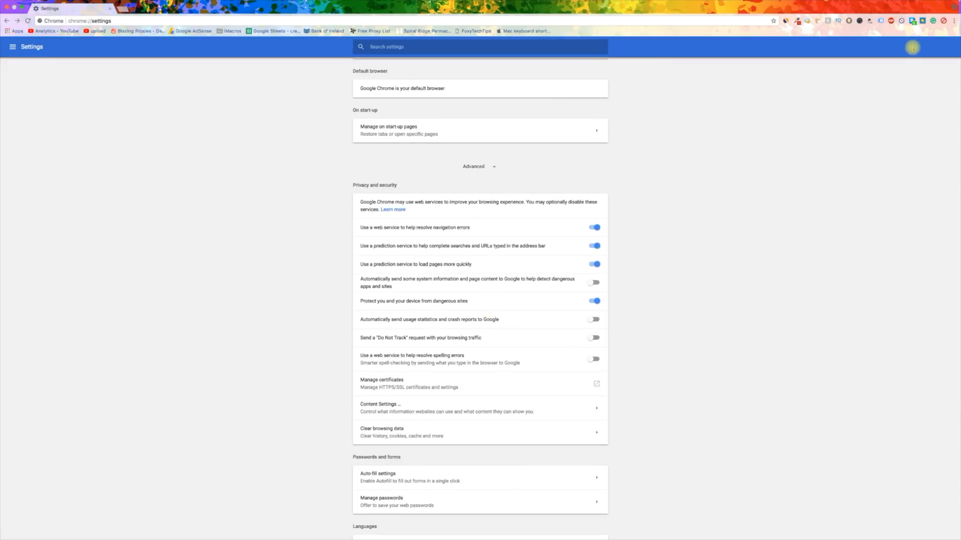
Reach the installed Extensions list via the main menu's More Tools.
{"action": "left_click", "coordinate": [953, 20]}
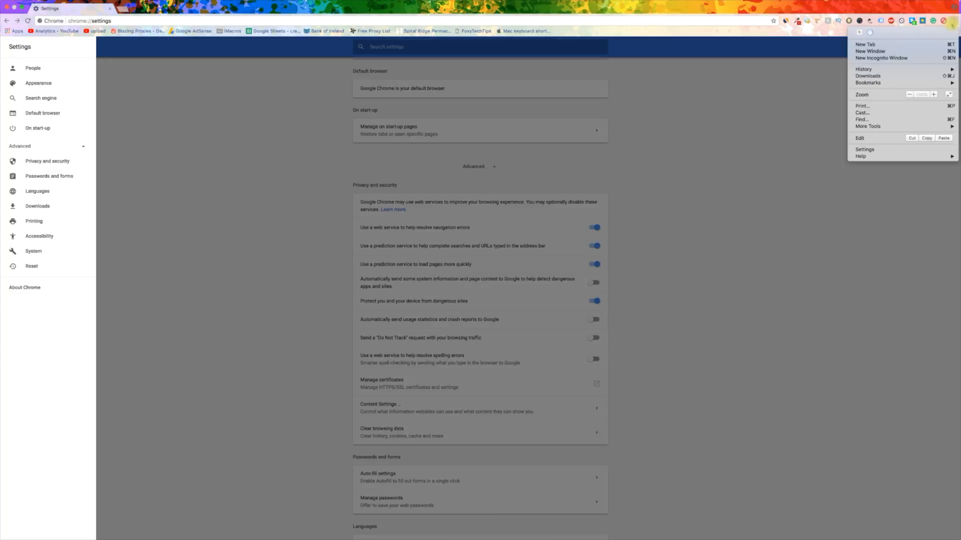
{"action": "mouse_move", "coordinate": [867, 126]}
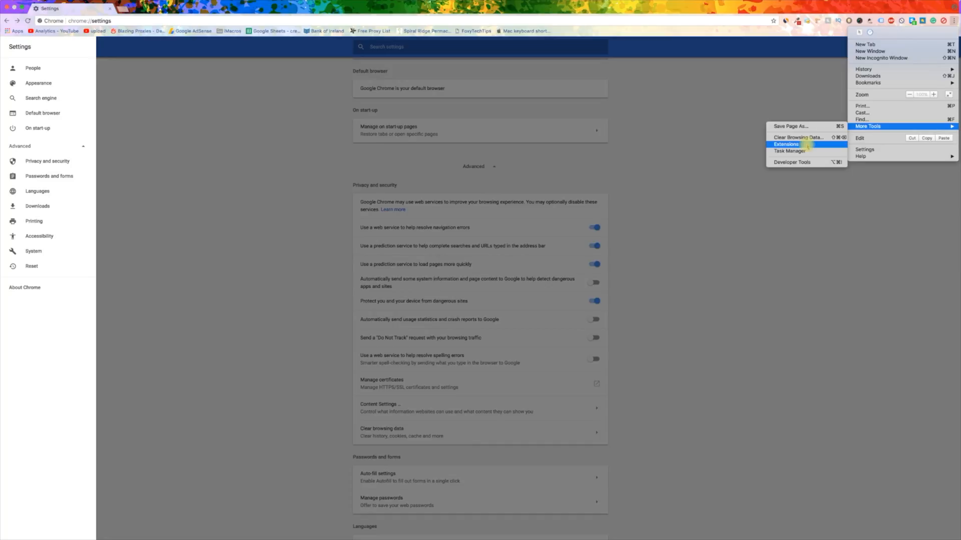
{"action": "left_click", "coordinate": [786, 144]}
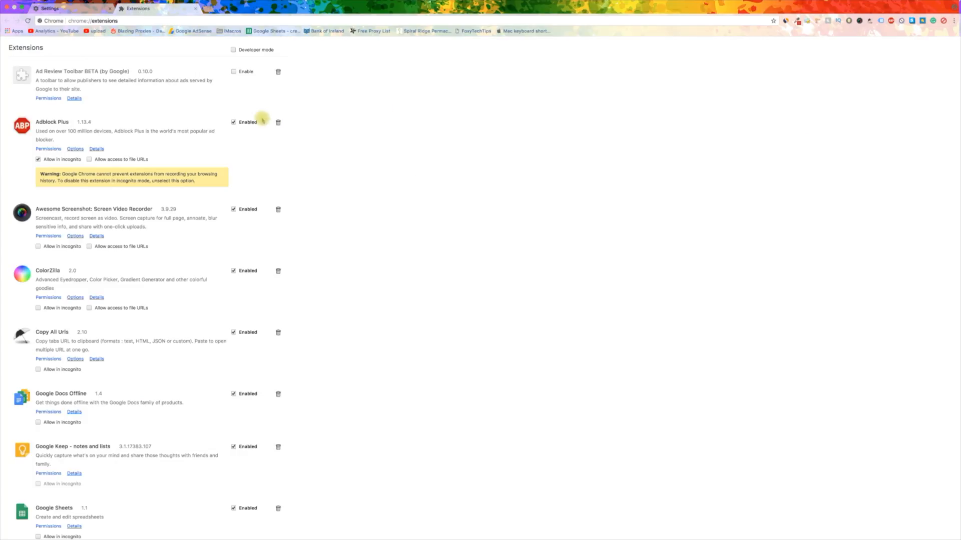
{"action": "mouse_move", "coordinate": [124, 96]}
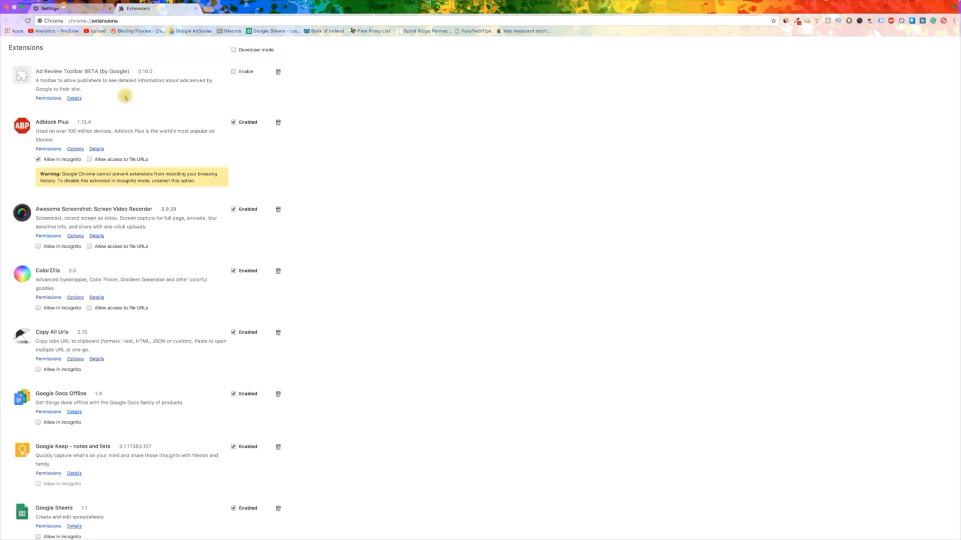
Remove the Ad Review Toolbar extension and confirm its removal.
{"action": "left_click", "coordinate": [278, 71]}
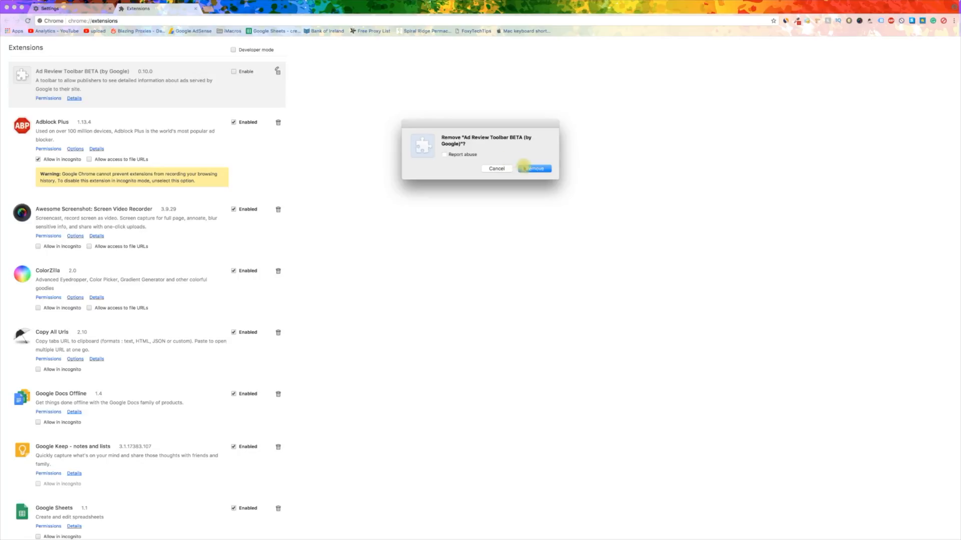
{"action": "left_click", "coordinate": [533, 168]}
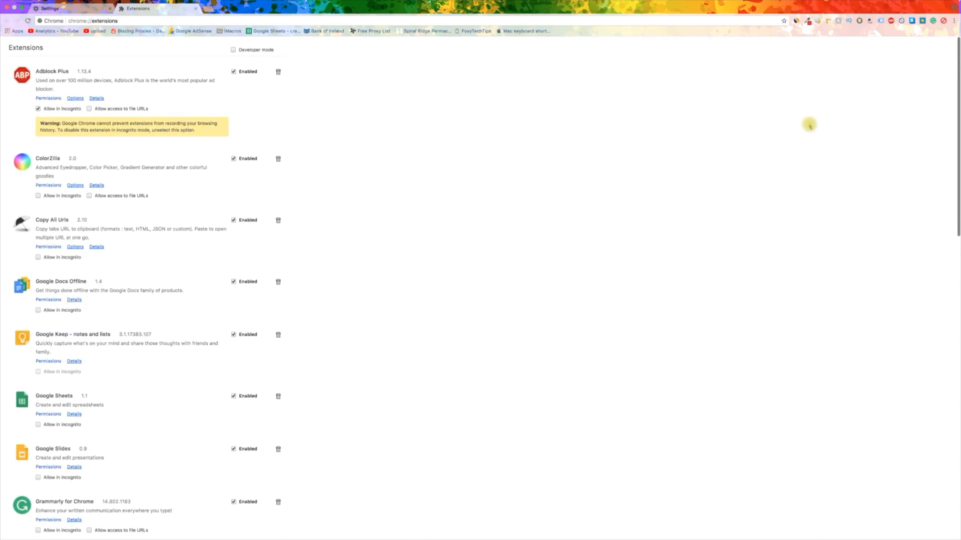
Bring up the Bookmark Manager from the main menu's Bookmarks entry.
{"action": "left_click", "coordinate": [954, 20]}
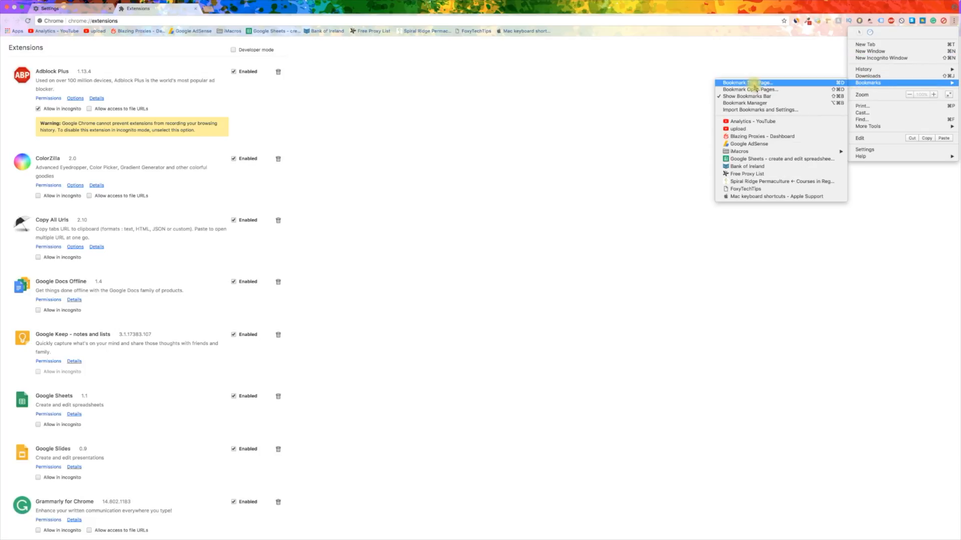
{"action": "mouse_move", "coordinate": [745, 102]}
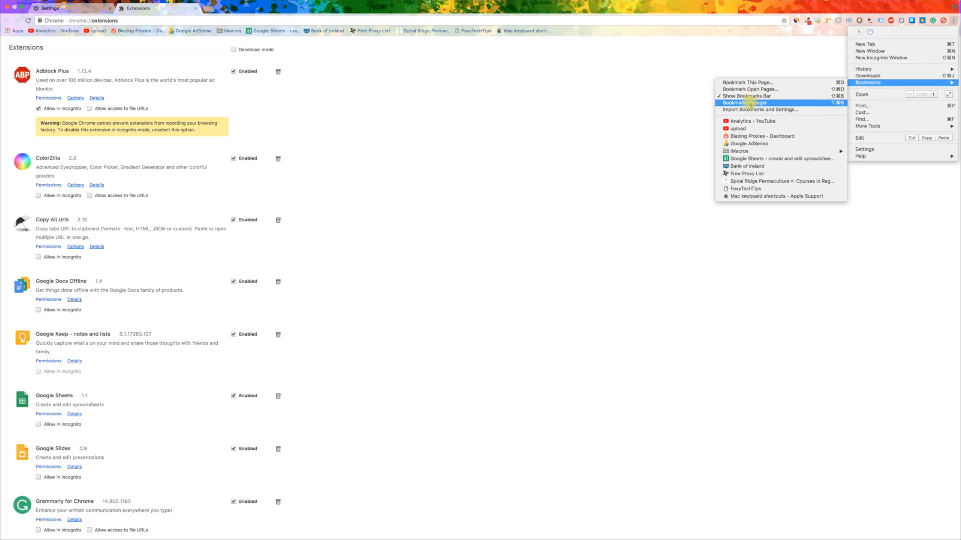
{"action": "left_click", "coordinate": [743, 103]}
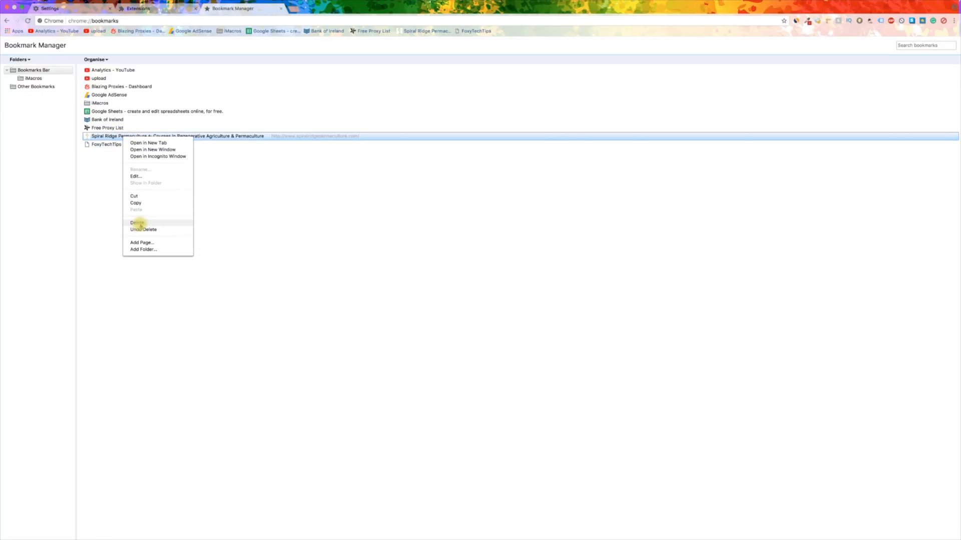
Delete the Spiral Ridge Permaculture bookmark and reopen the main menu.
{"action": "left_click", "coordinate": [137, 222]}
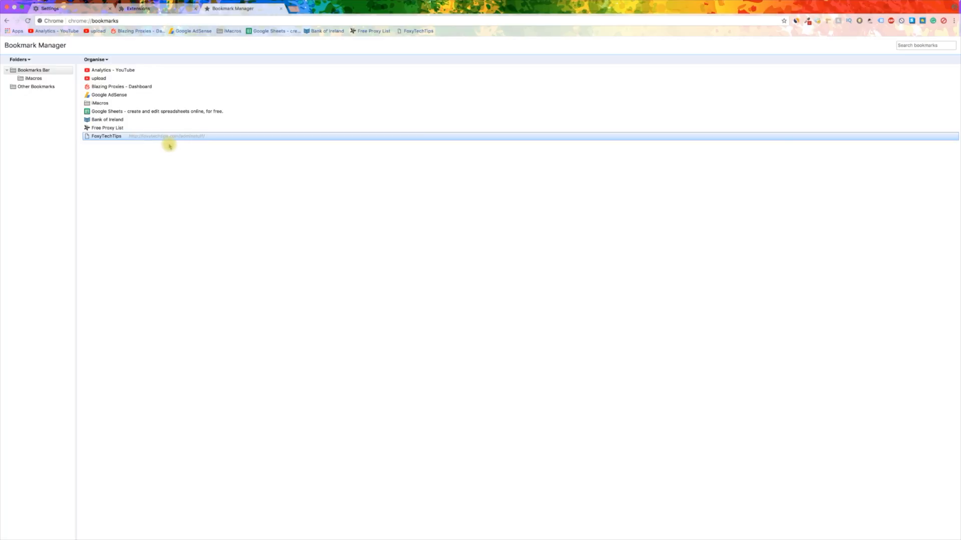
{"action": "mouse_move", "coordinate": [250, 143]}
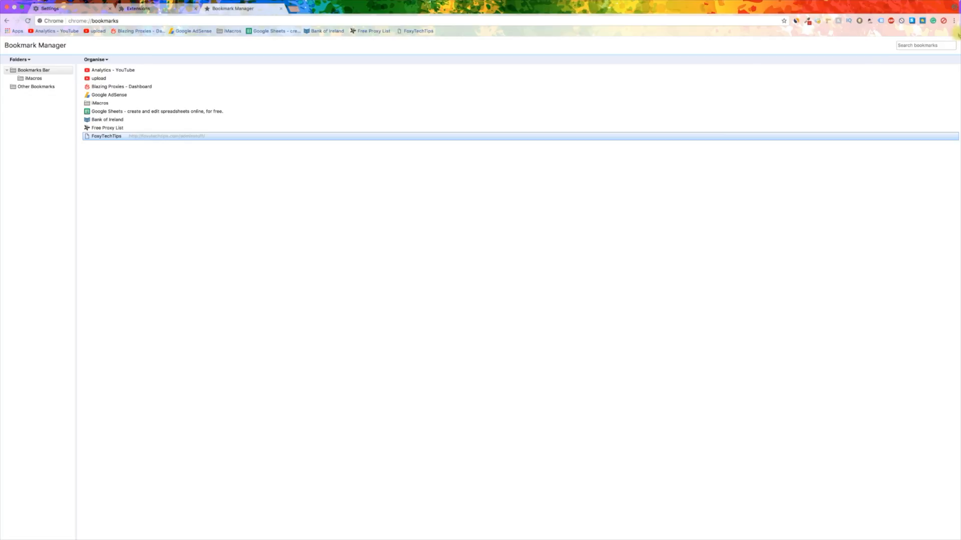
{"action": "left_click", "coordinate": [955, 20]}
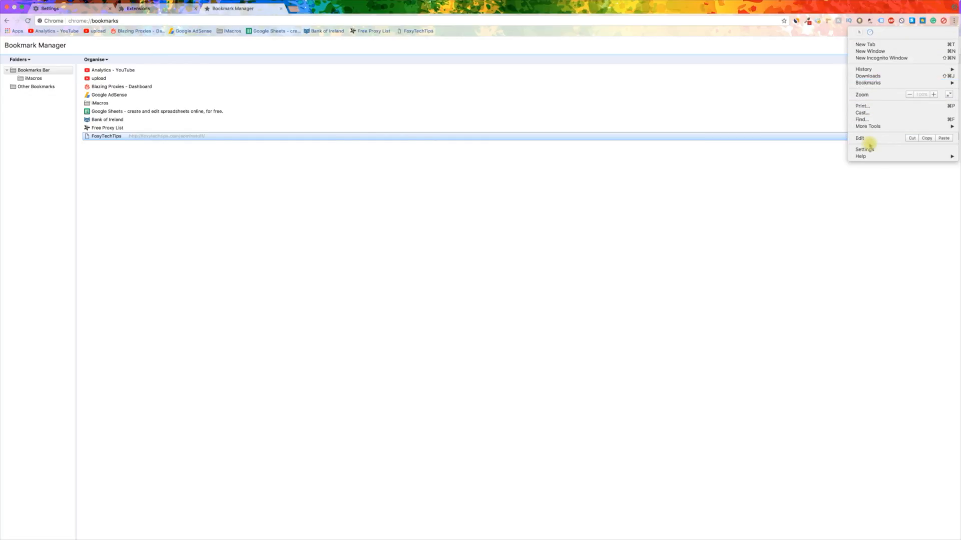
Return to the Settings page, where the People section shows no signed-in account.
{"action": "left_click", "coordinate": [864, 149]}
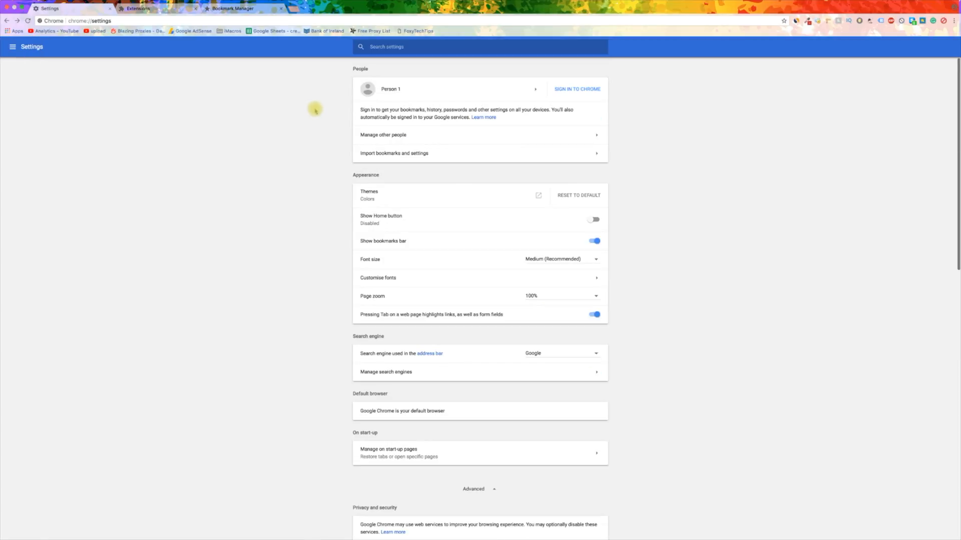
{"action": "mouse_move", "coordinate": [463, 96]}
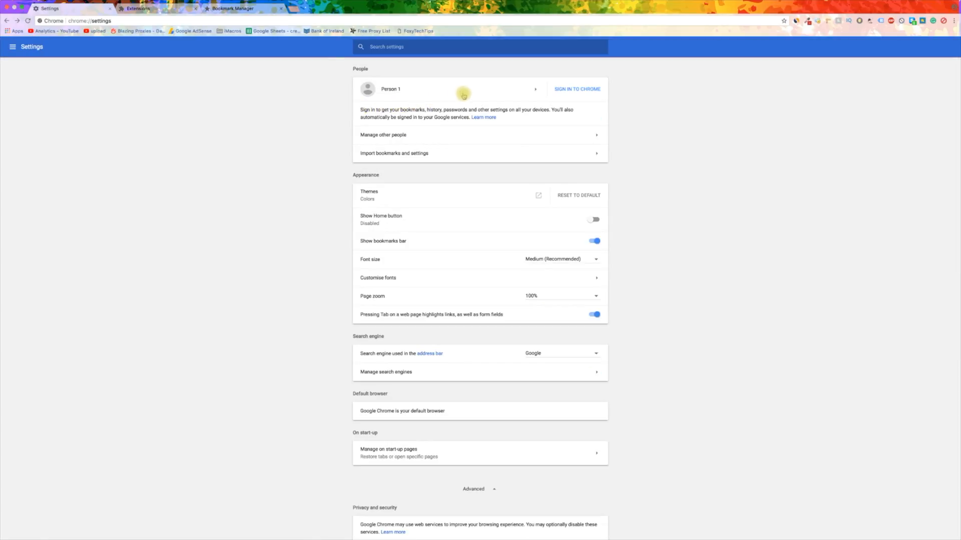
{"action": "mouse_move", "coordinate": [604, 133]}
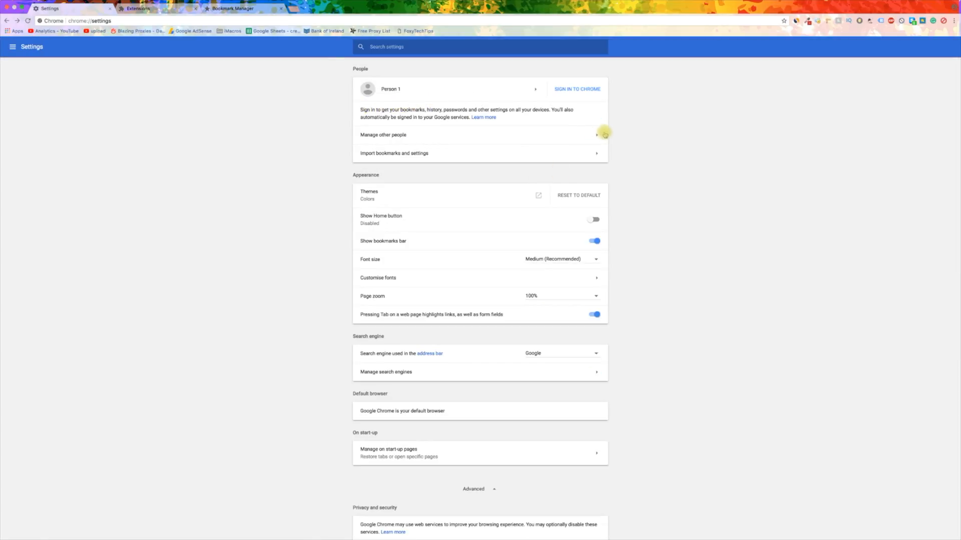
{"action": "mouse_move", "coordinate": [601, 144]}
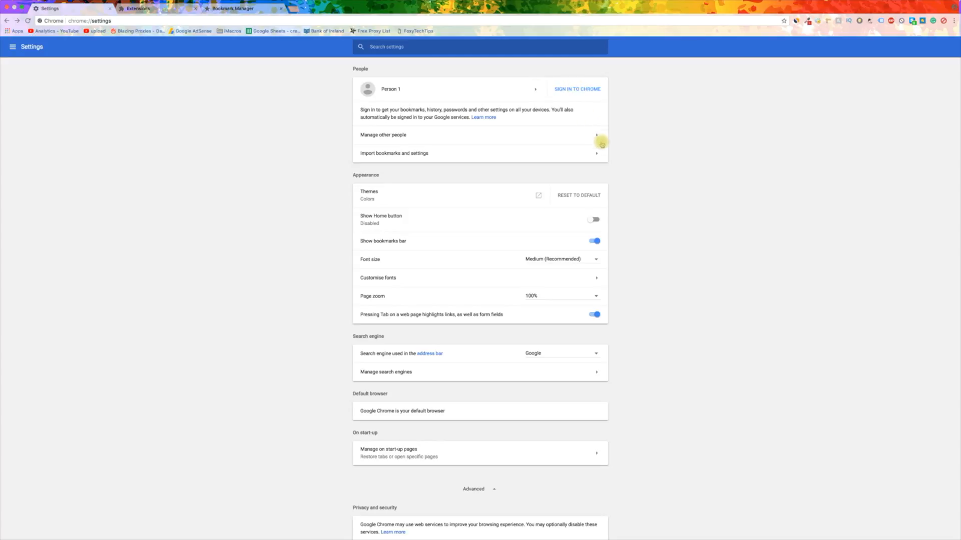